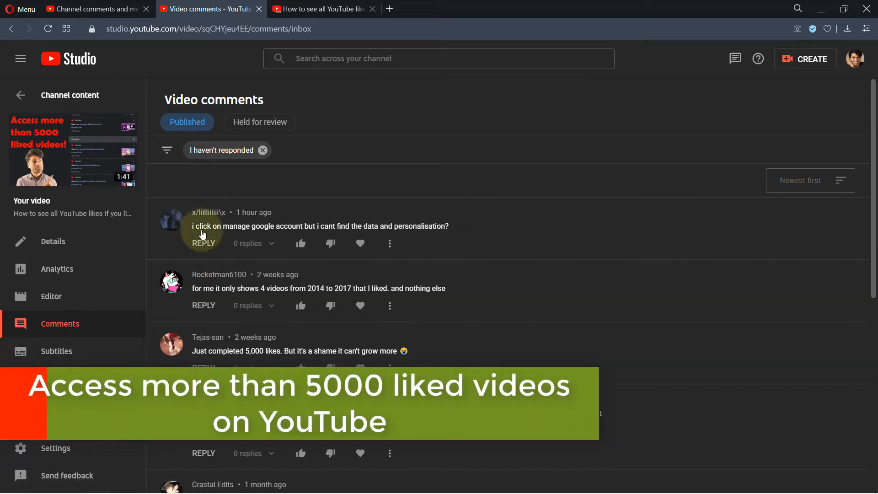
mouse_move(444, 187)
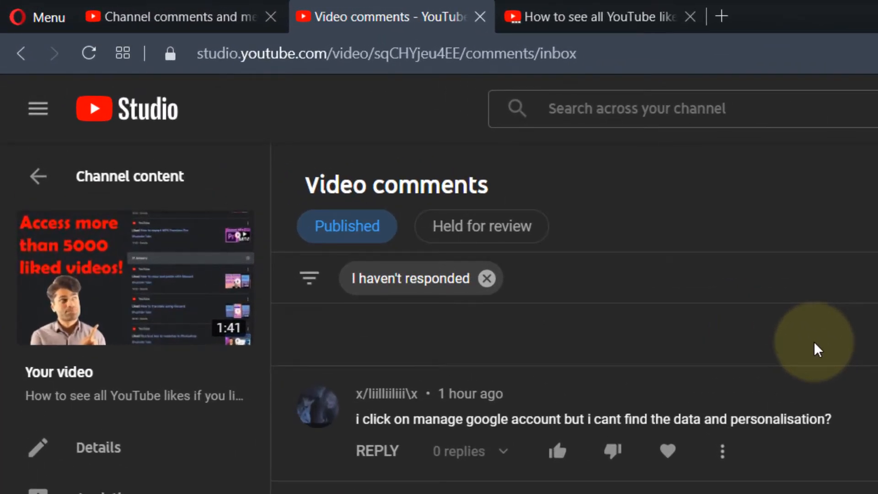
mouse_move(868, 368)
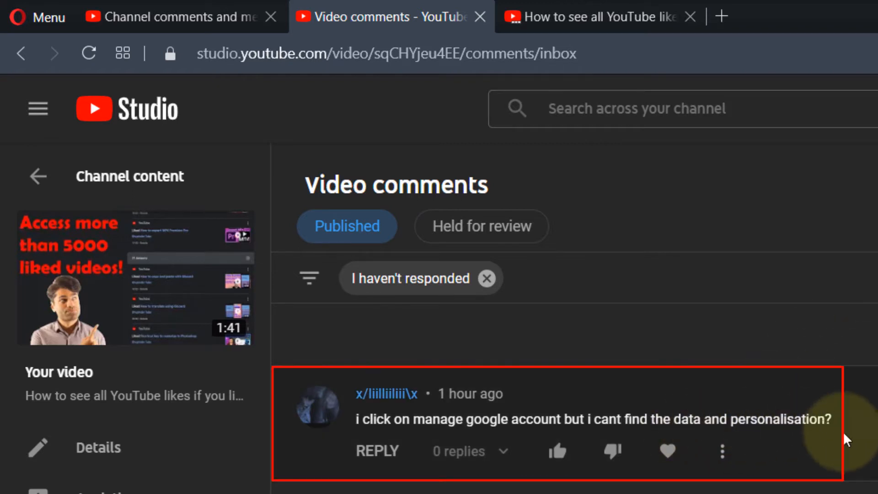
mouse_move(828, 380)
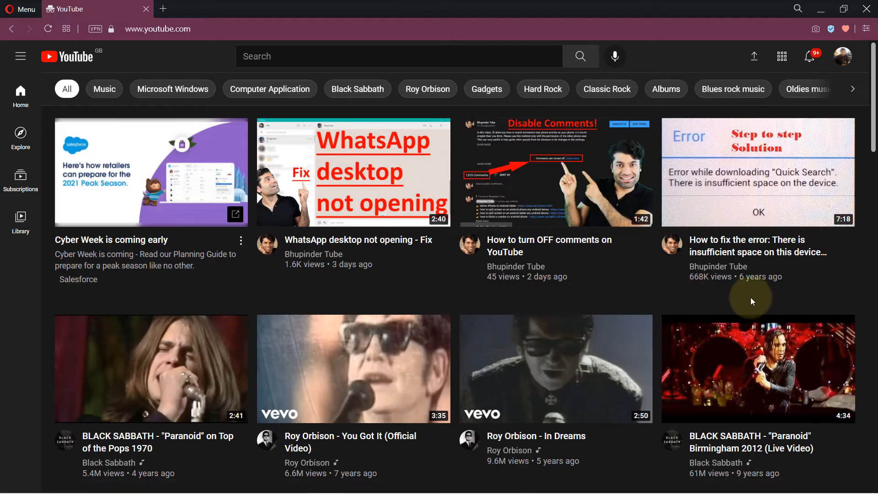
mouse_move(844, 56)
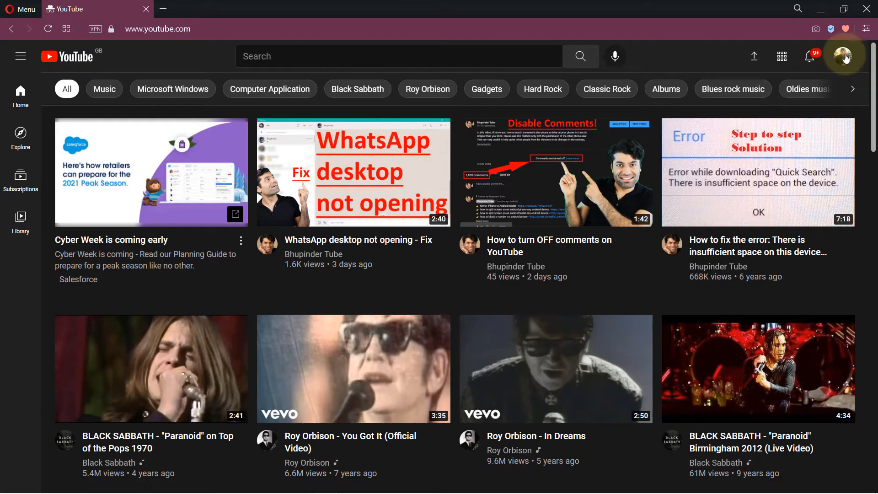
Step: Open 'Manage your Google Account' from the YouTube profile avatar menu
left_click(846, 56)
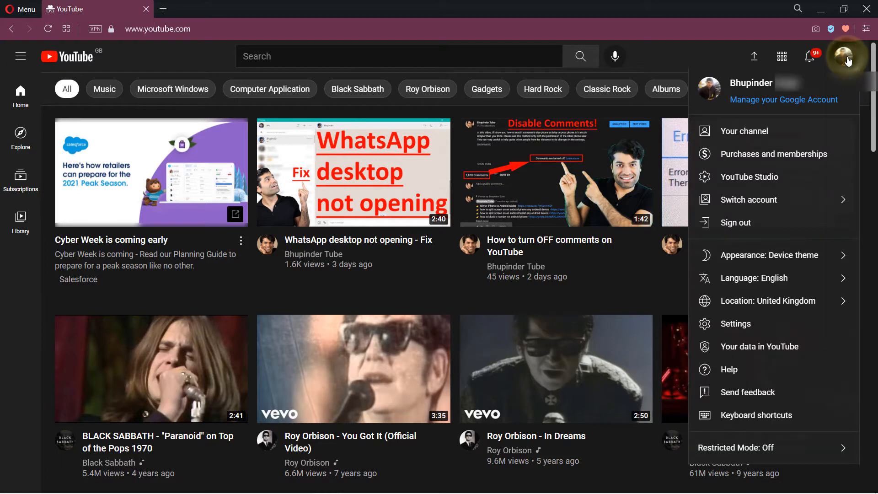
mouse_move(783, 100)
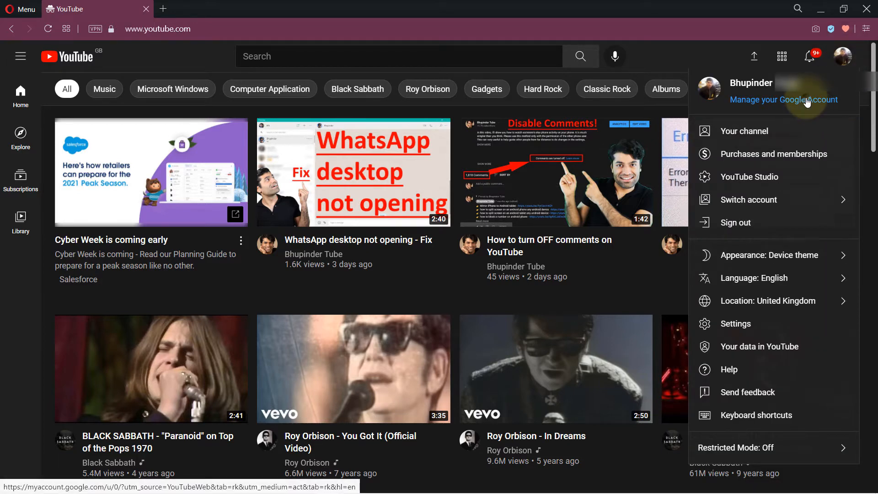
left_click(783, 99)
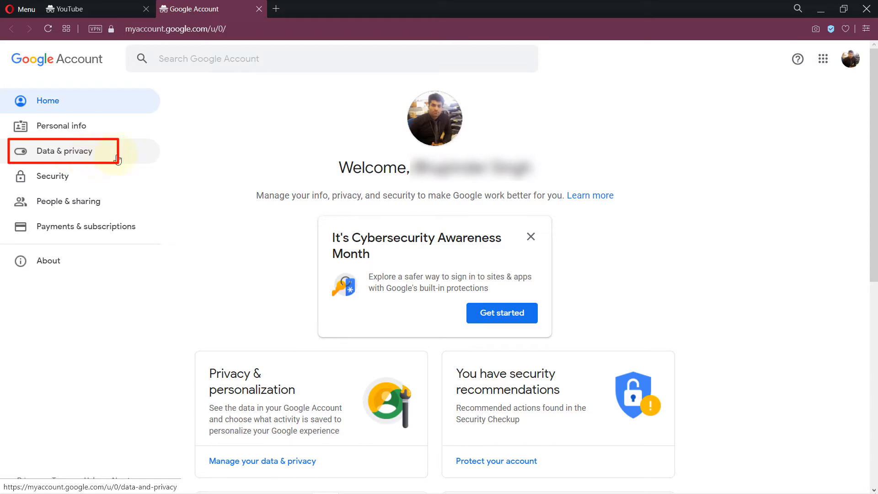
mouse_move(115, 158)
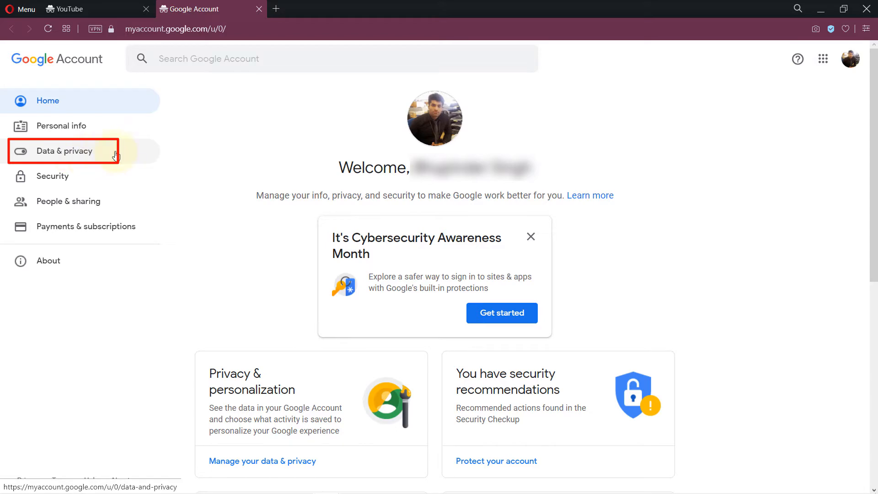
Step: Open My Activity from the History settings under Data & privacy
left_click(64, 151)
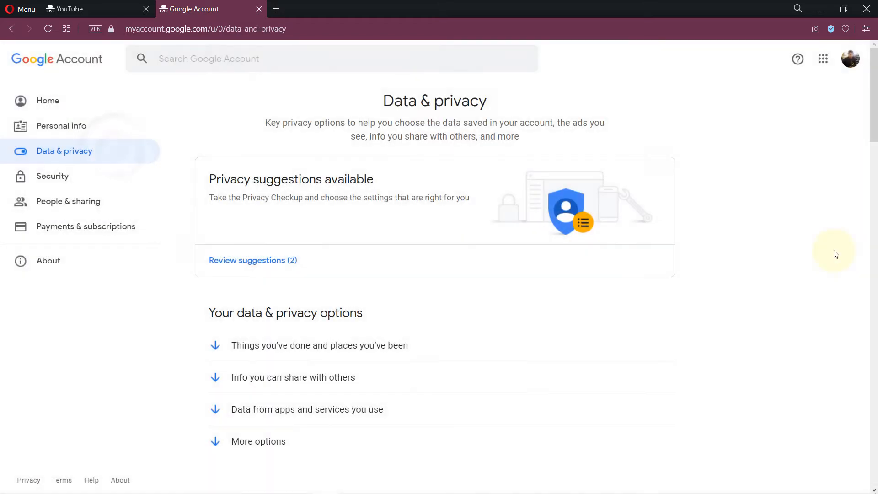
scroll("down", 3)
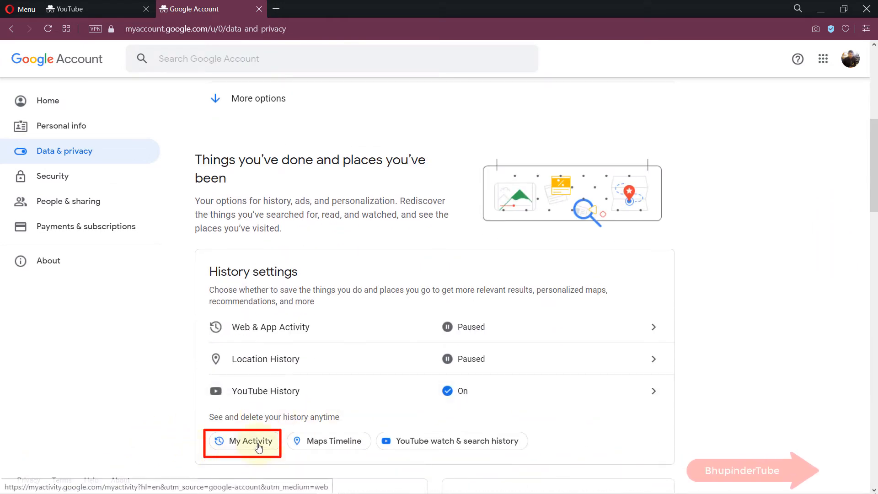
left_click(242, 441)
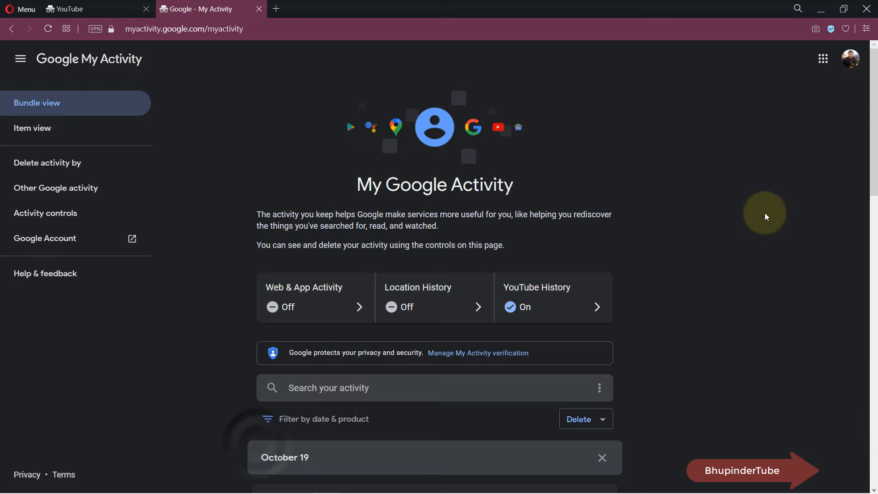
mouse_move(718, 148)
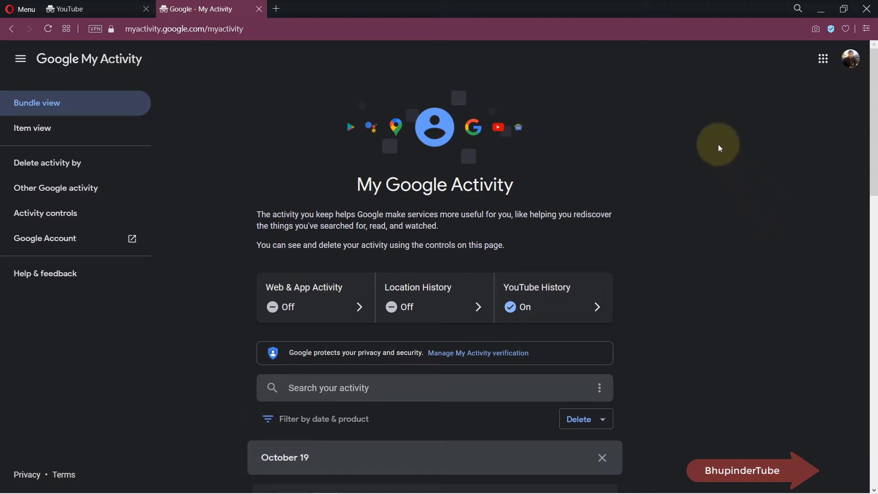
mouse_move(56, 188)
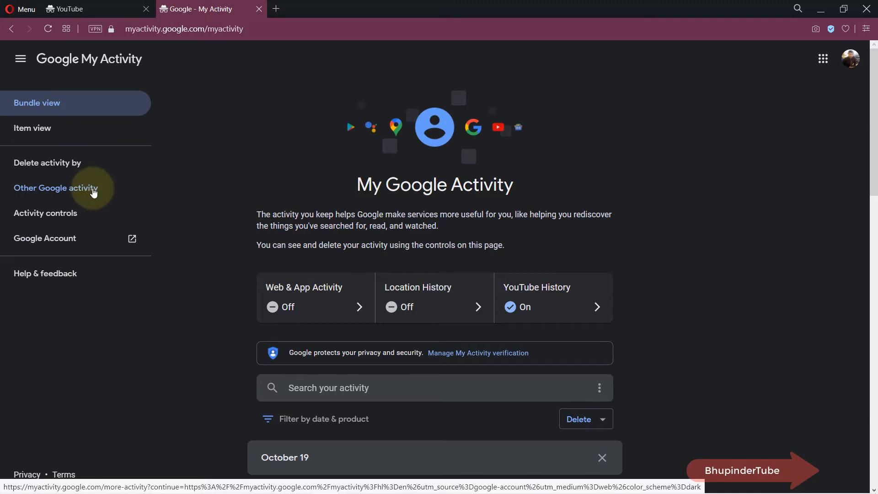
Step: Open 'View Likes and Dislikes' under Other Google activity to list liked YouTube videos
left_click(55, 188)
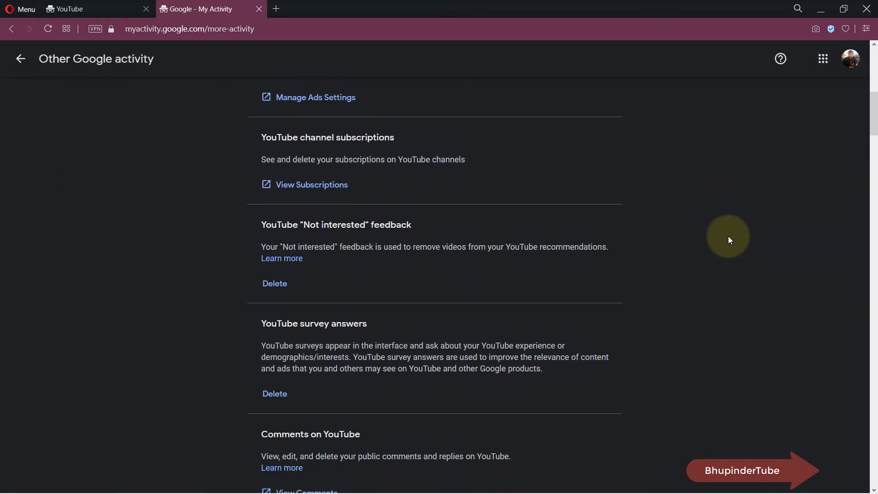
scroll("down", 3)
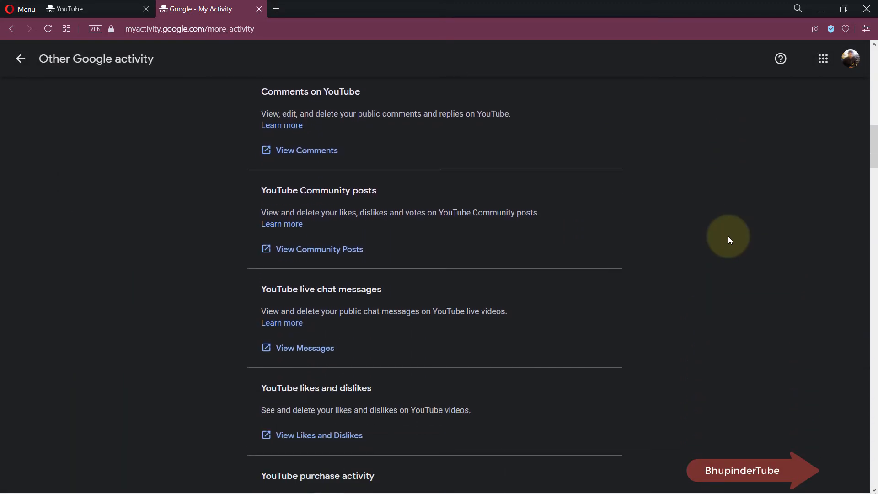
scroll("down", 3)
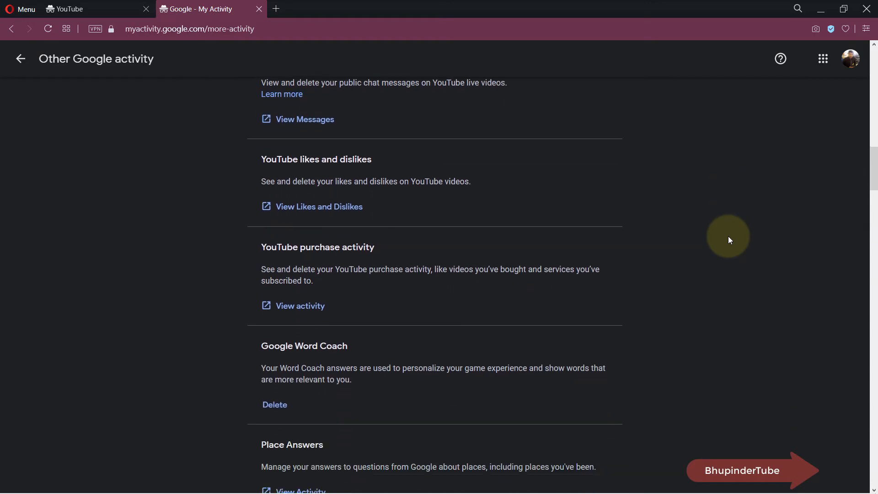
mouse_move(358, 229)
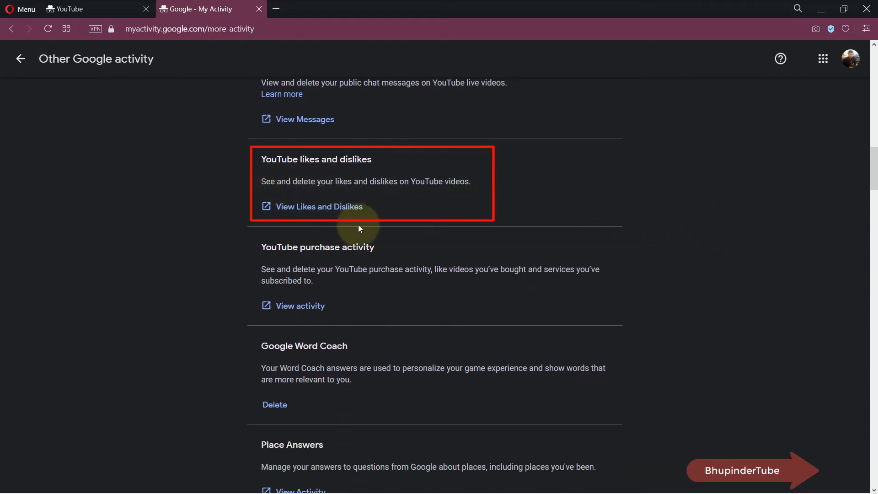
mouse_move(327, 207)
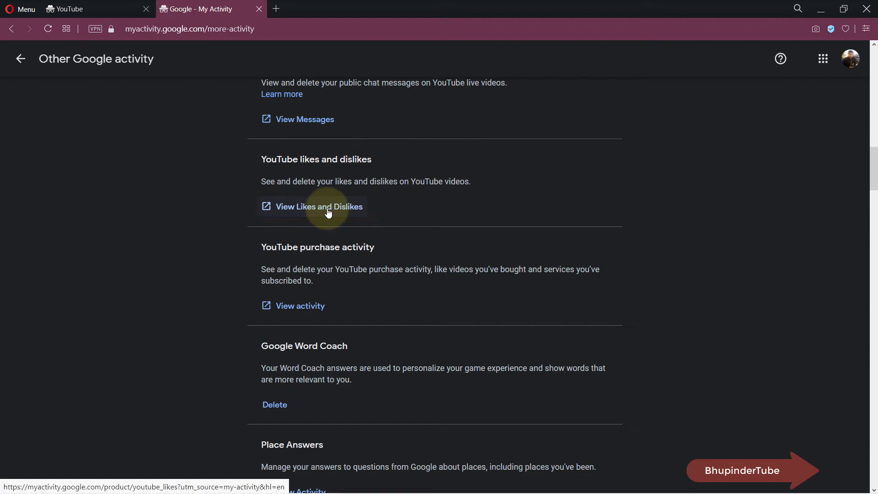
left_click(319, 206)
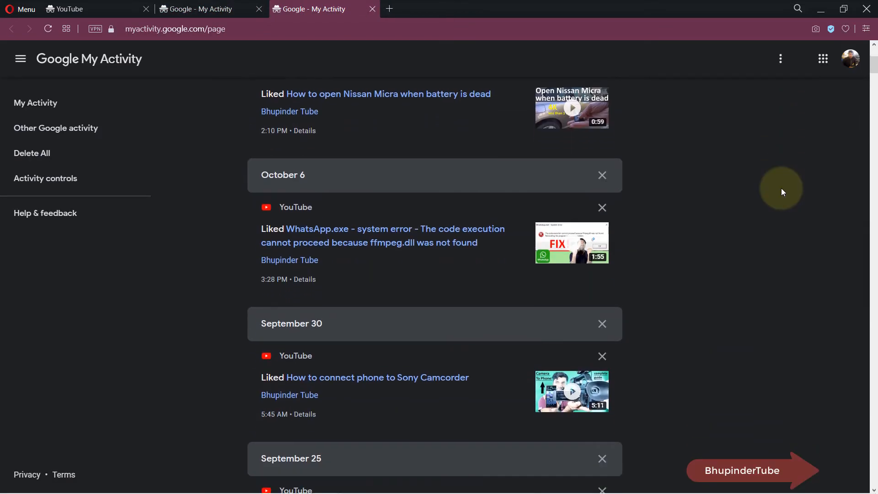
scroll("down", 3)
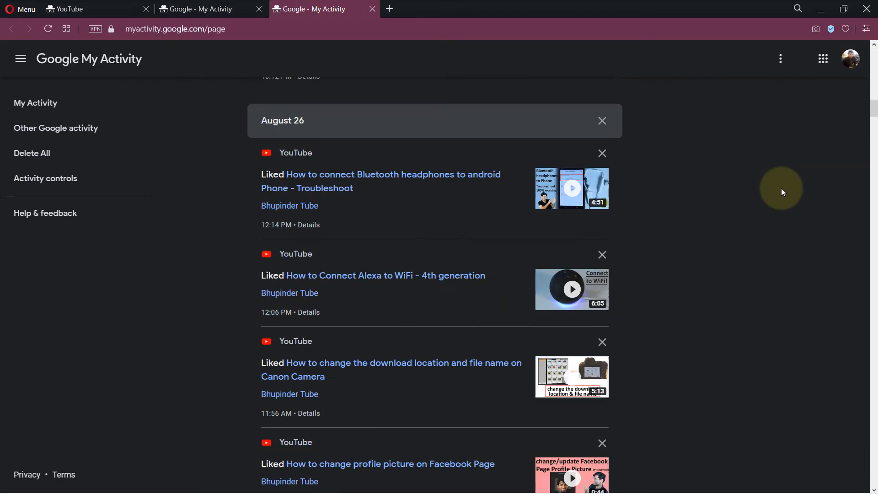
scroll("down", 3)
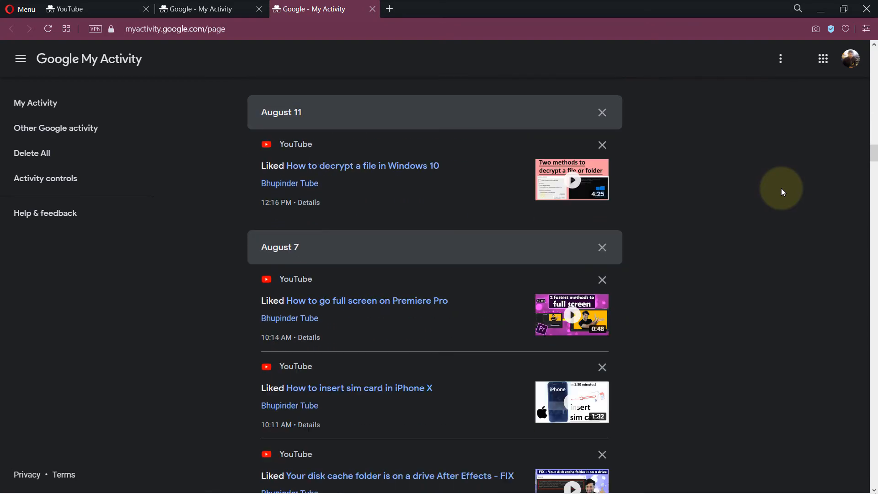
scroll("down", 3)
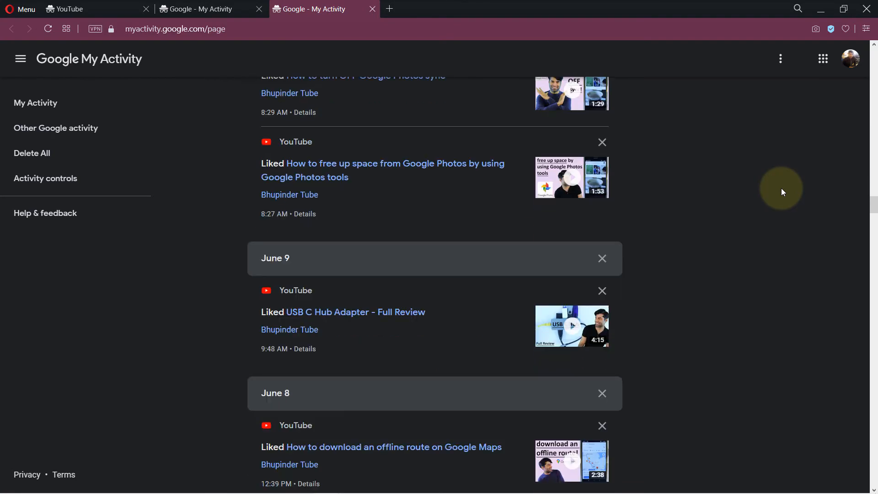
scroll("down", 3)
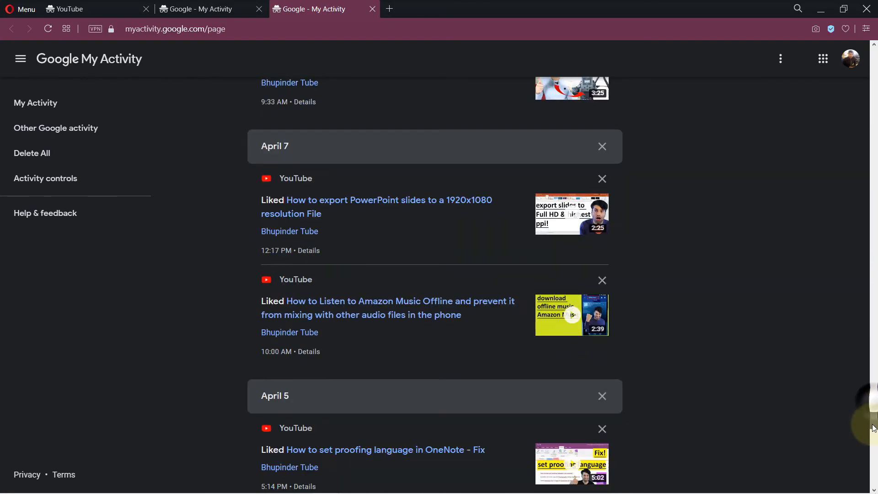
scroll("down", 3)
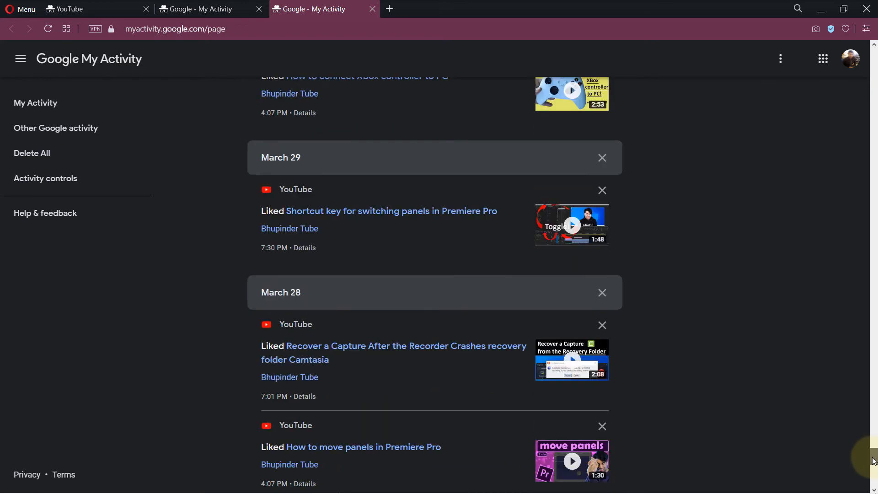
scroll("up", 3)
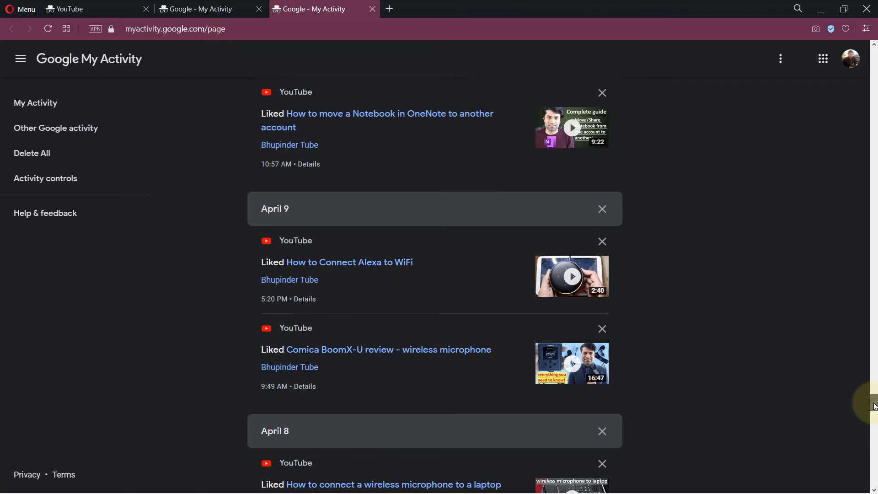
scroll("down", 3)
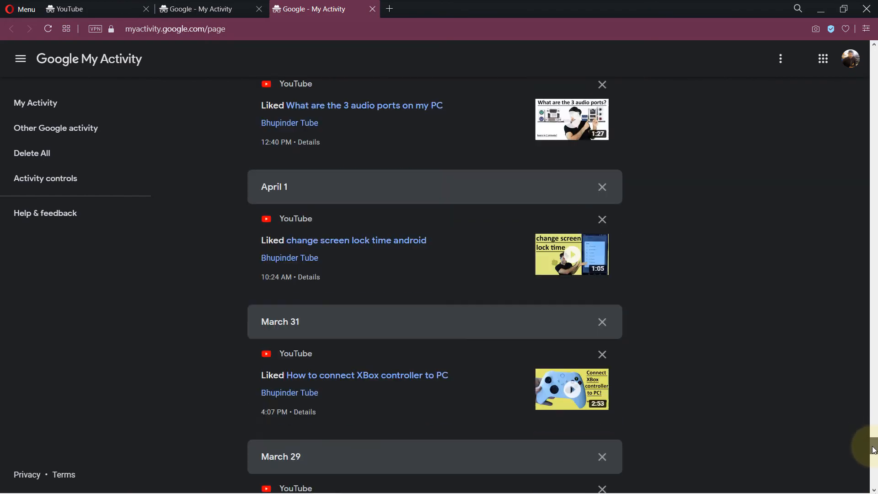
scroll("up", 3)
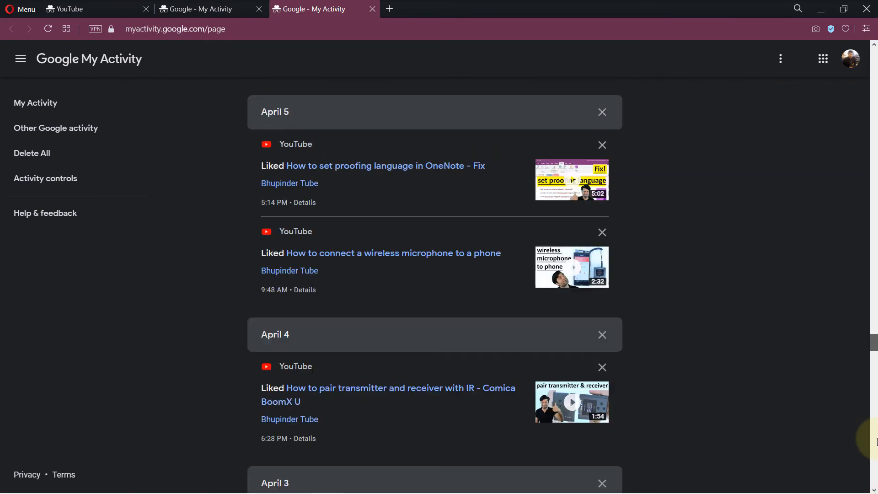
scroll("up", 3)
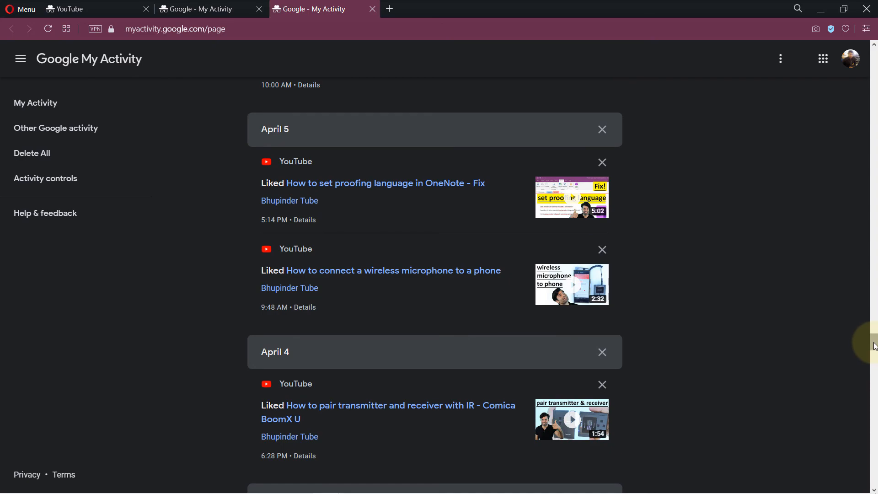
scroll("down", 3)
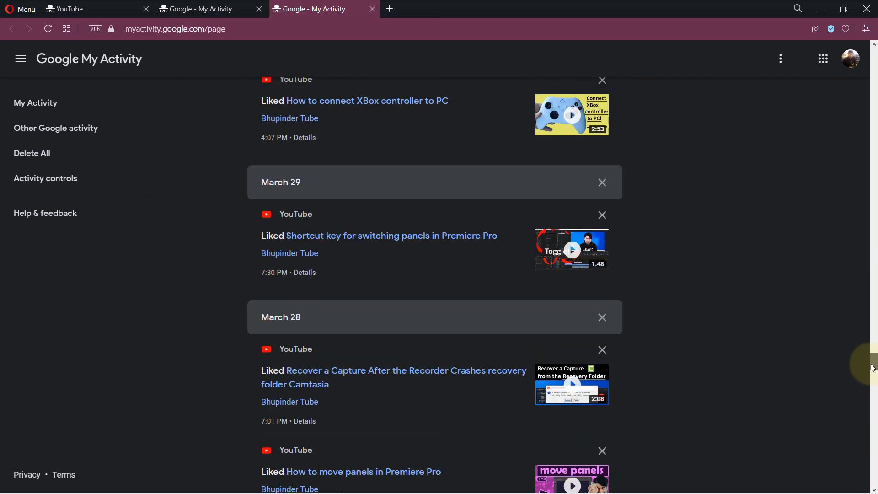
scroll("down", 3)
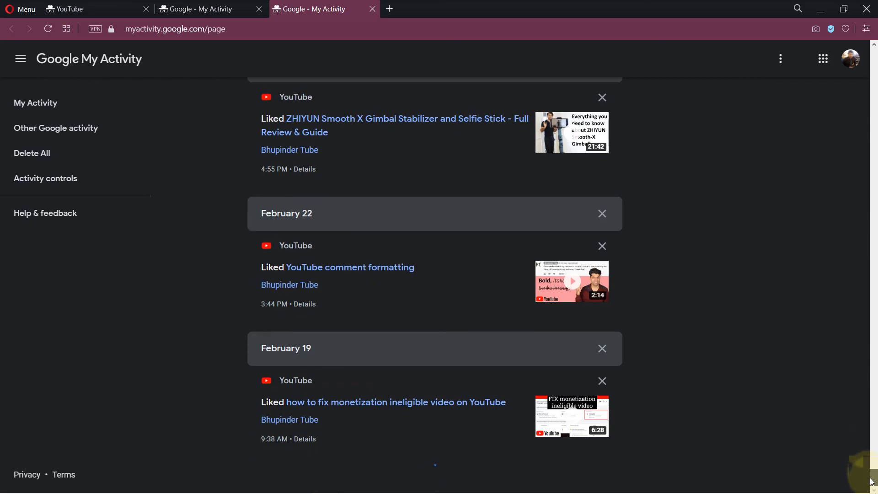